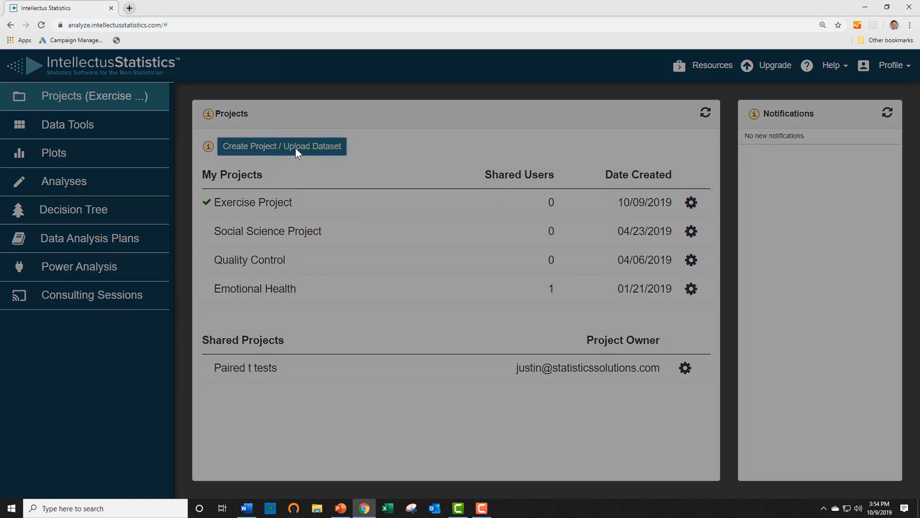
Name the new project 'Jim' and continue past the dataset upload options.
type("Jim")
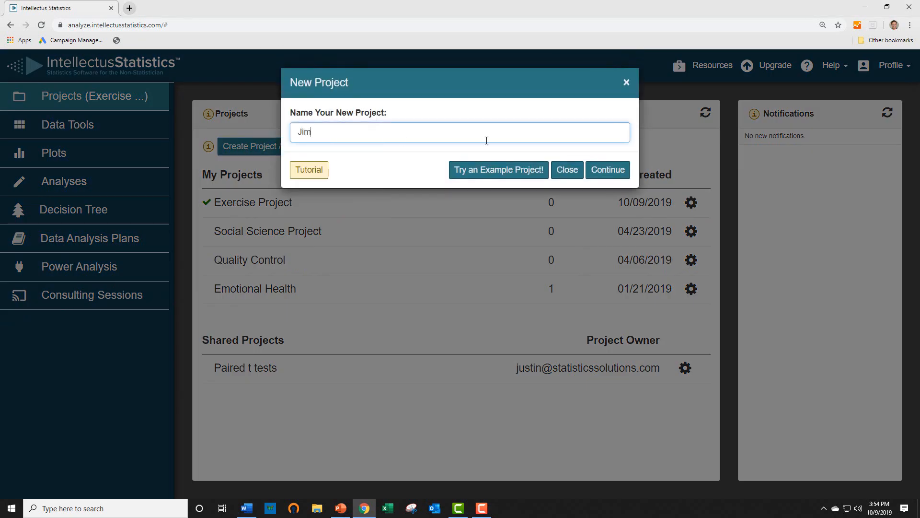
left_click(607, 170)
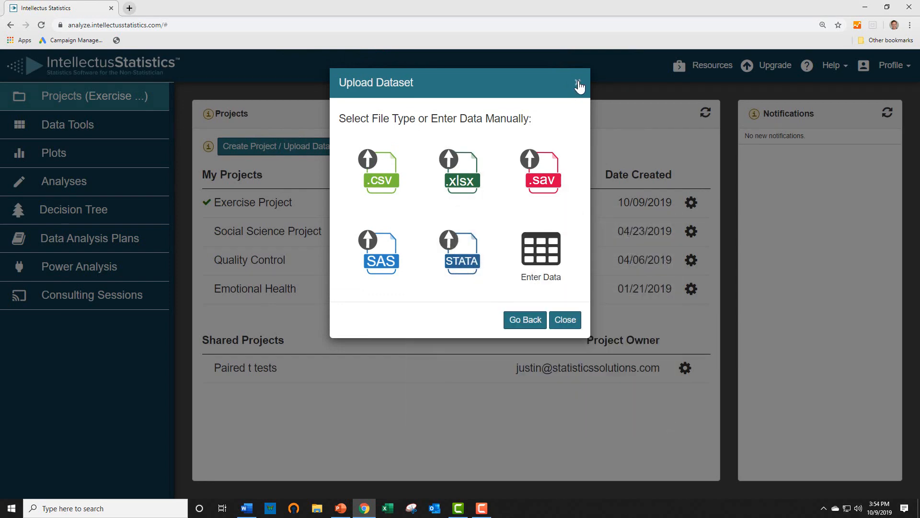
left_click(578, 83)
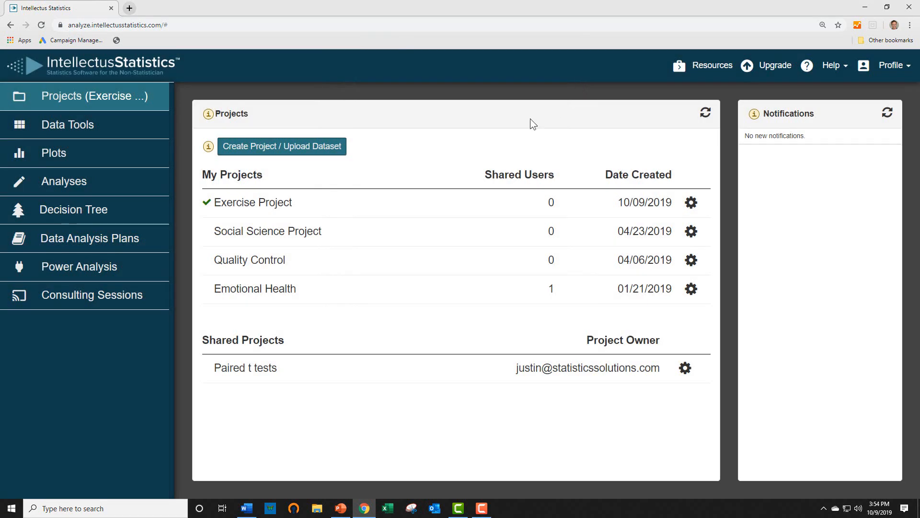
mouse_move(282, 205)
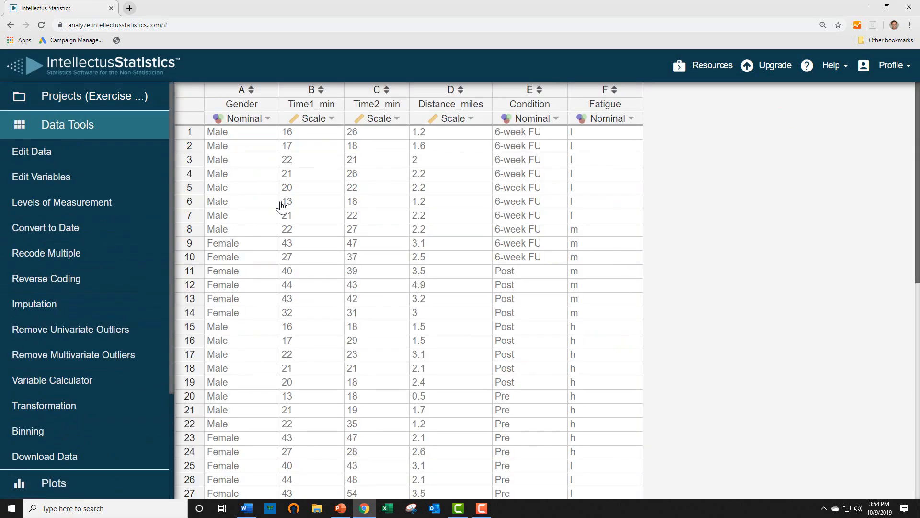
mouse_move(31, 151)
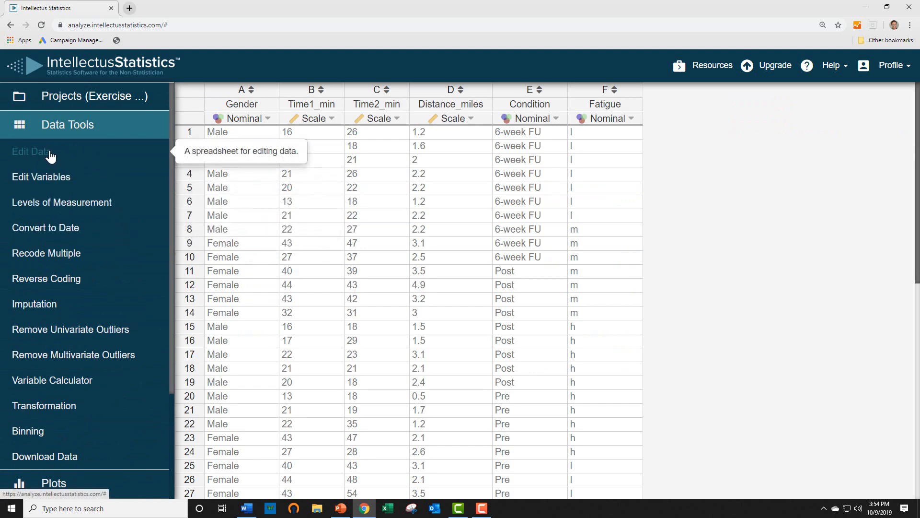
mouse_move(70, 329)
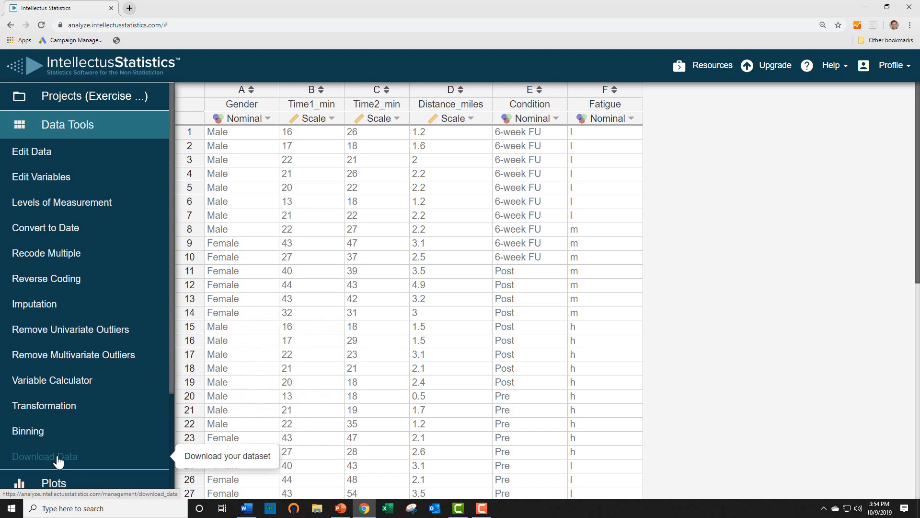
Scatterplot Time1_min against Time2_min with Time2_min as Y and points grouped by Condition.
left_click(54, 152)
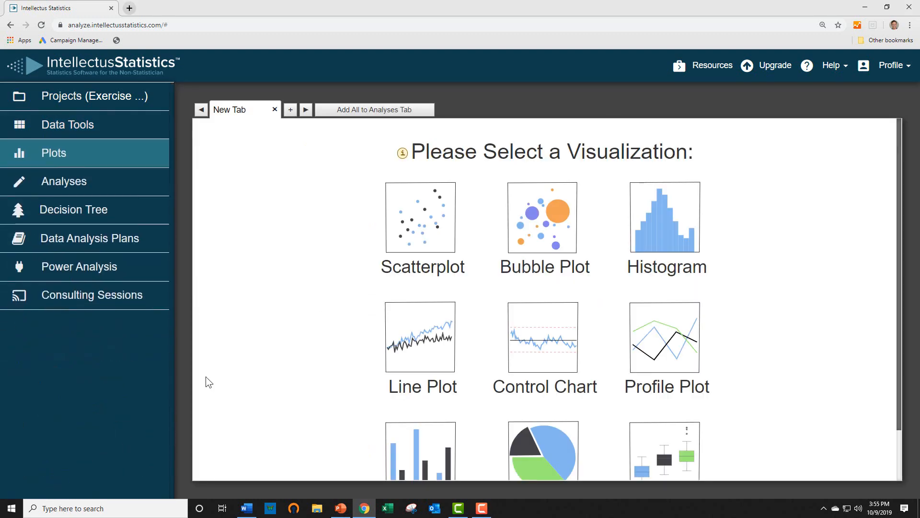
mouse_move(422, 236)
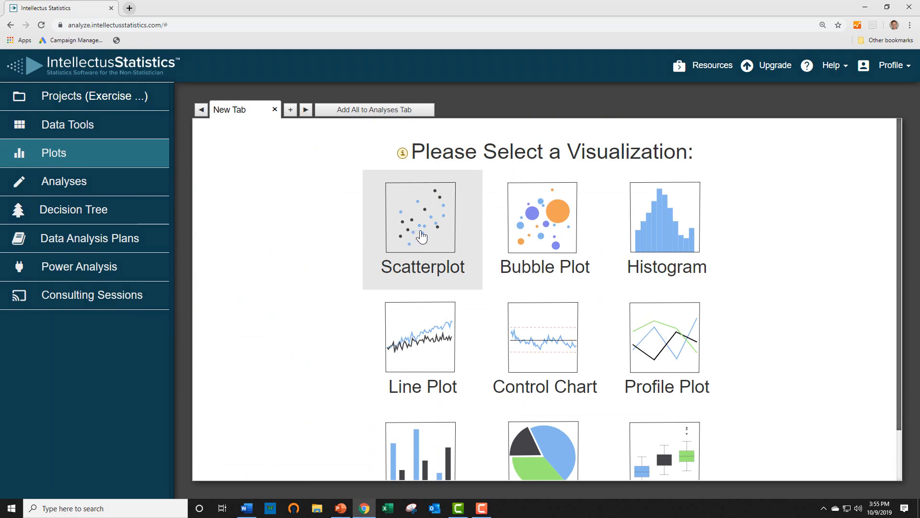
left_click(422, 230)
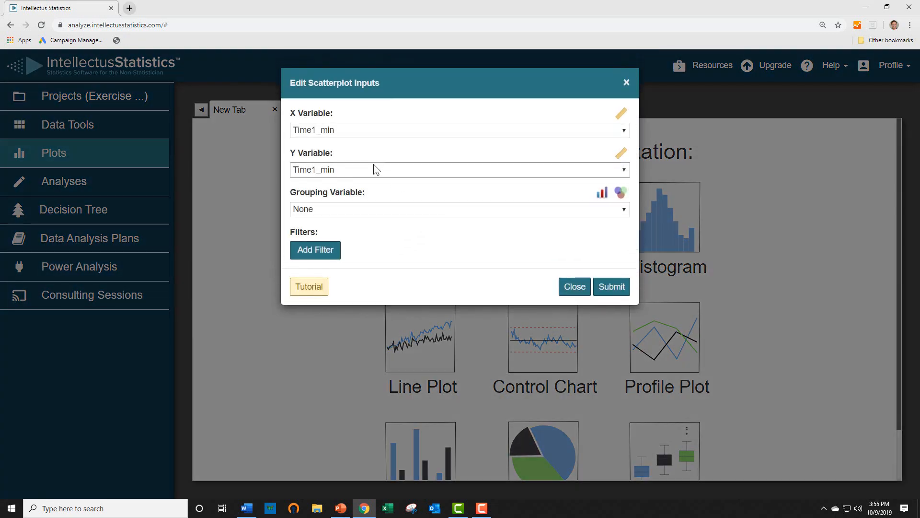
left_click(459, 170)
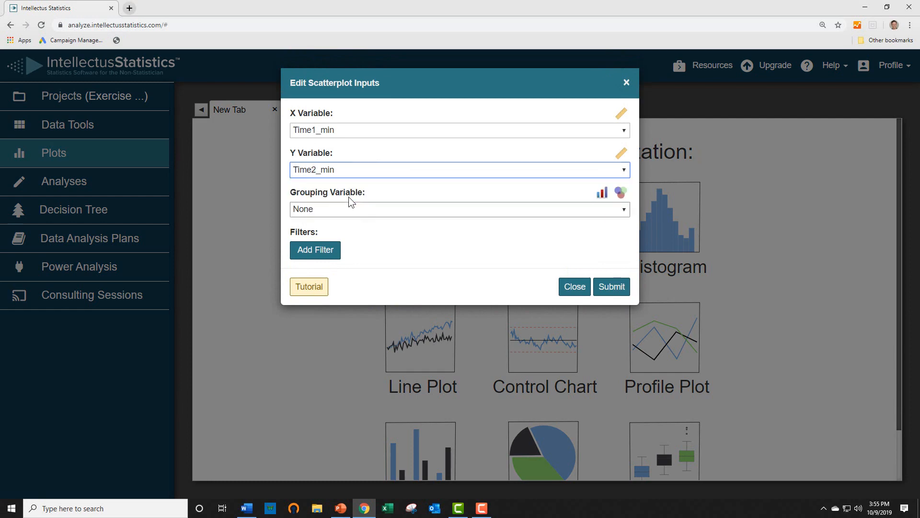
left_click(459, 209)
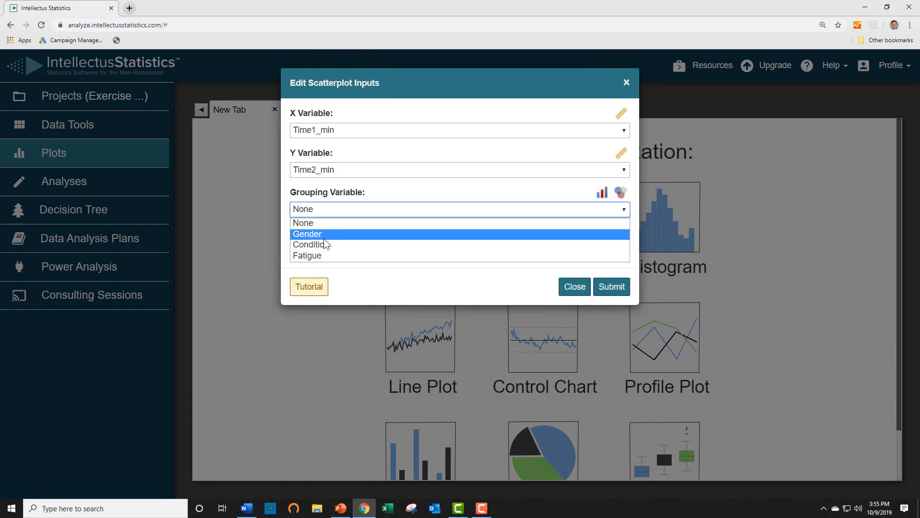
left_click(311, 245)
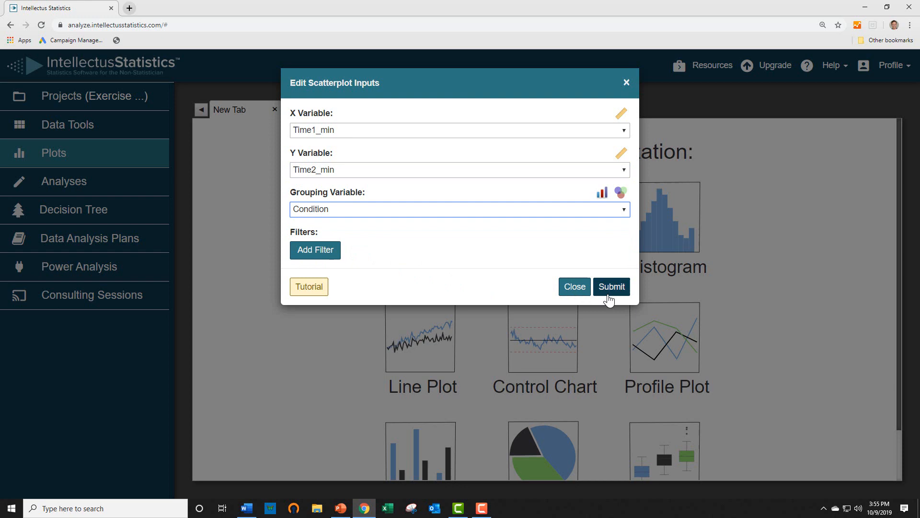
left_click(610, 287)
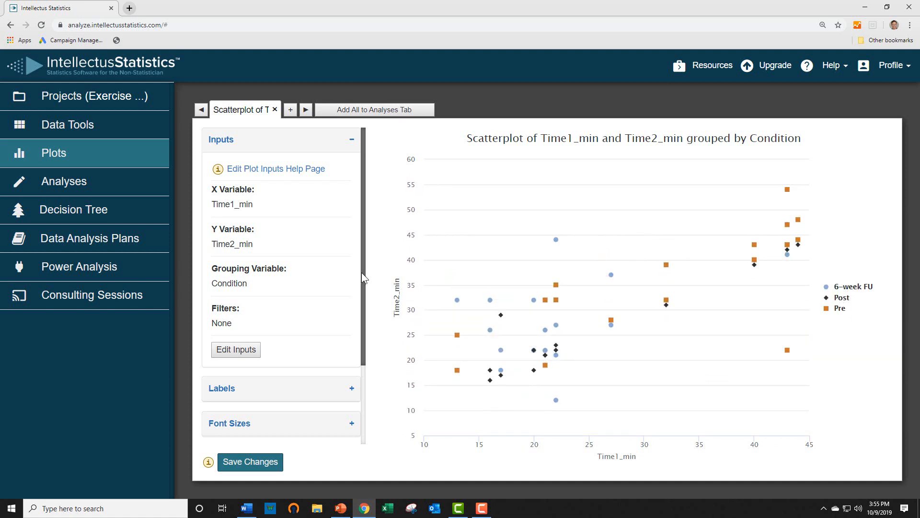
Review the scatterplot and move to the Analyses workspace from the sidebar.
scroll("down", 3)
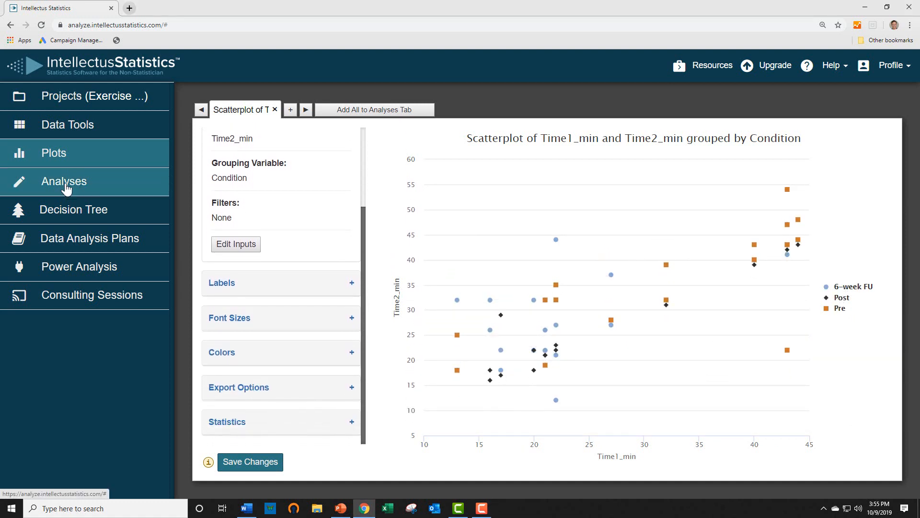
left_click(64, 181)
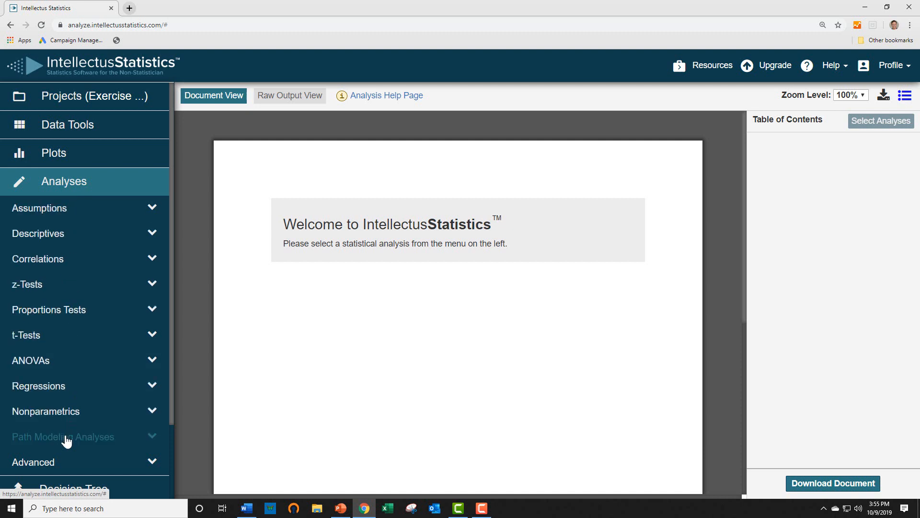
Run Descriptive Statistics on Gender, Time1_min, Time2_min and Distance_miles.
left_click(63, 438)
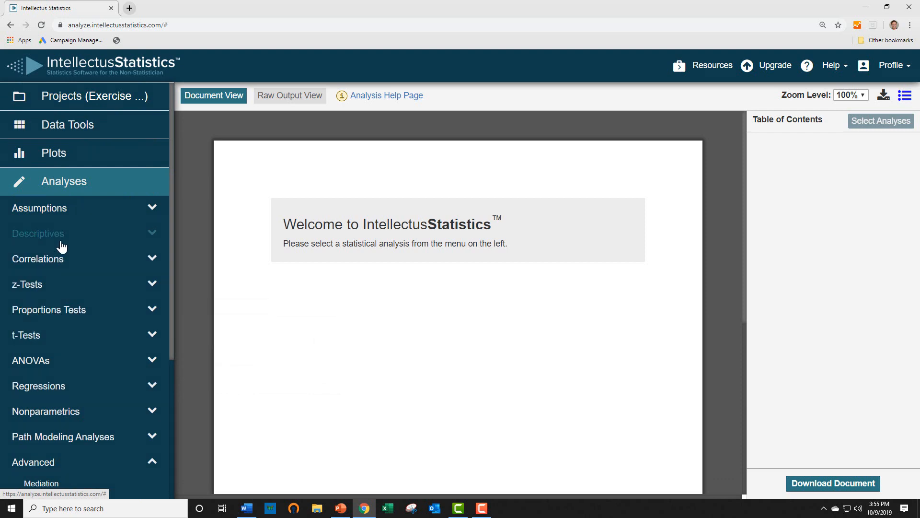
left_click(37, 233)
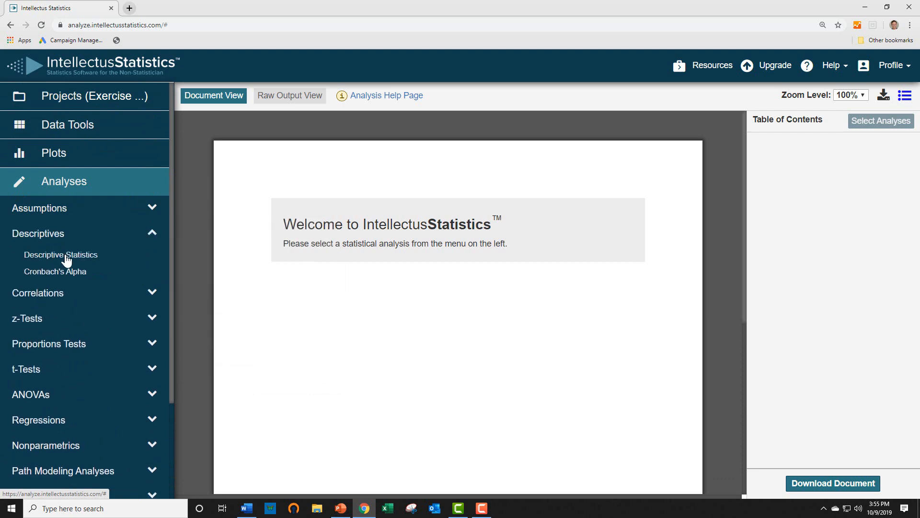
left_click(60, 254)
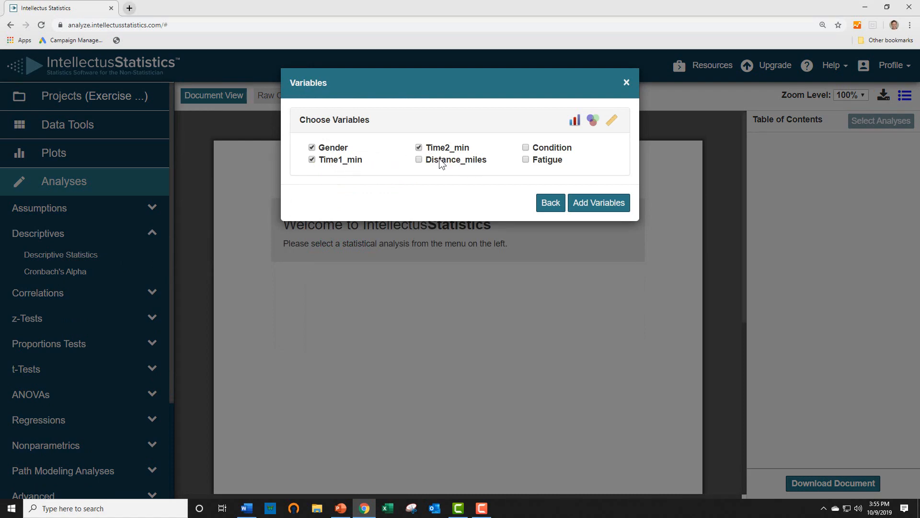
left_click(597, 203)
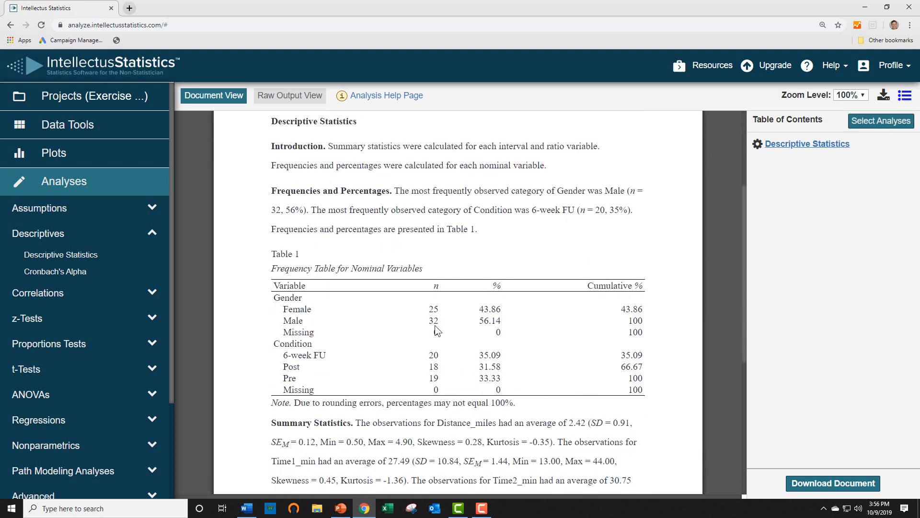
double_click(433, 321)
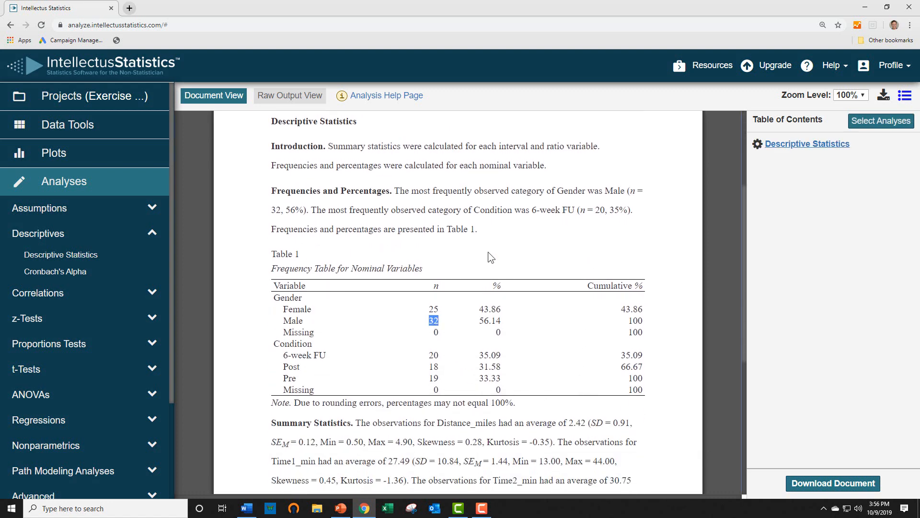
left_click_drag(394, 189, 328, 210)
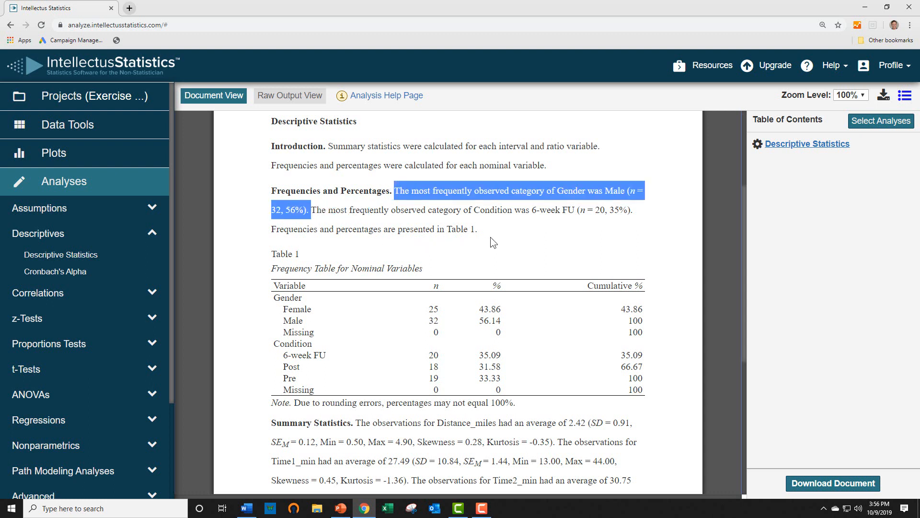
scroll("down", 3)
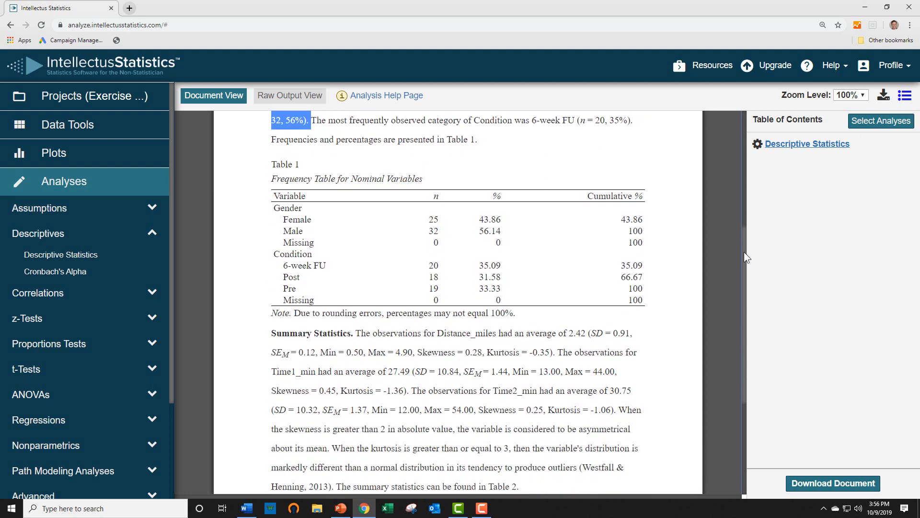
scroll("down", 3)
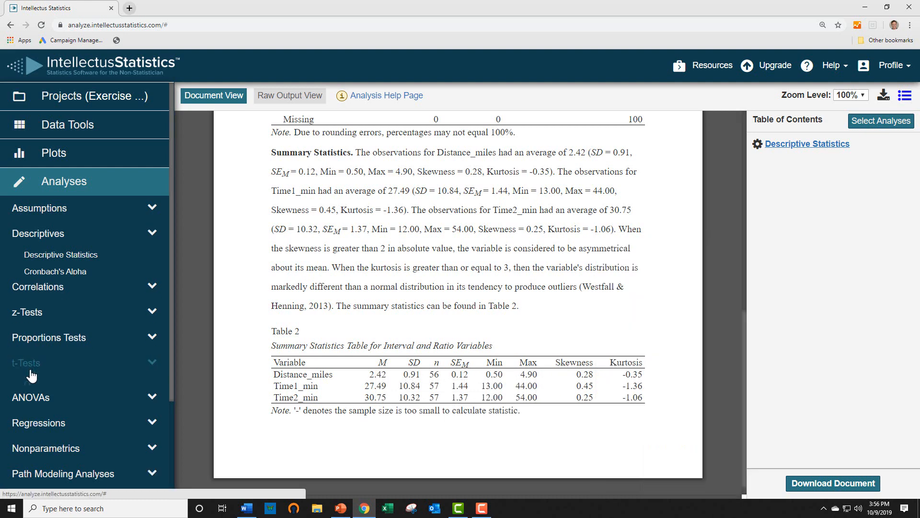
Set up an independent samples t-test with Time1_min as dependent and Gender as independent variable.
left_click(27, 363)
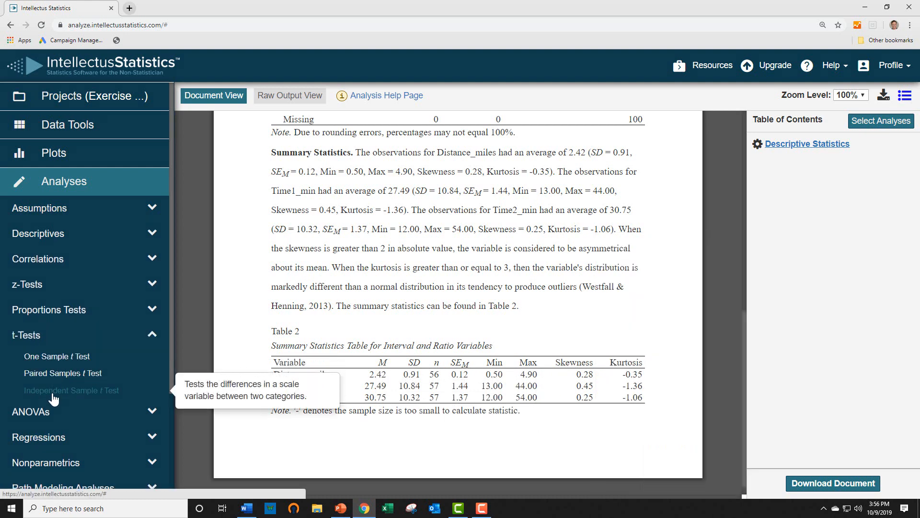
left_click(70, 390)
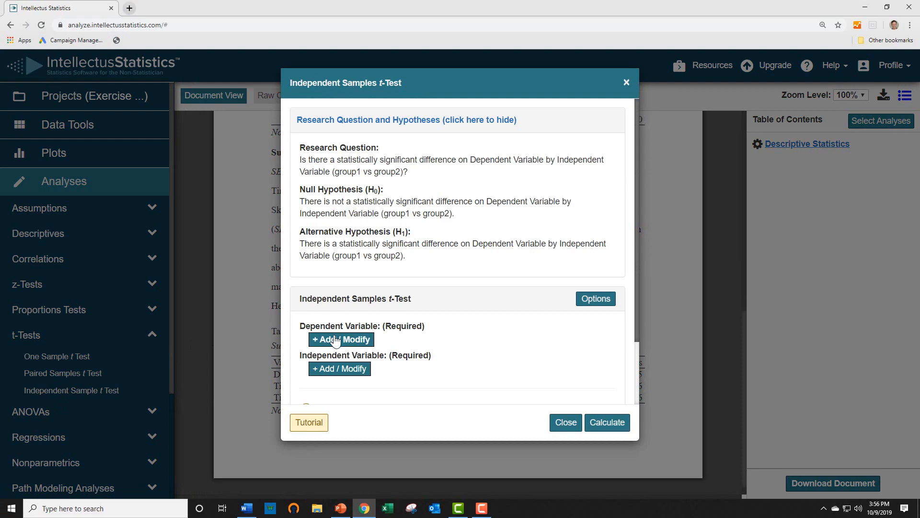
left_click(340, 339)
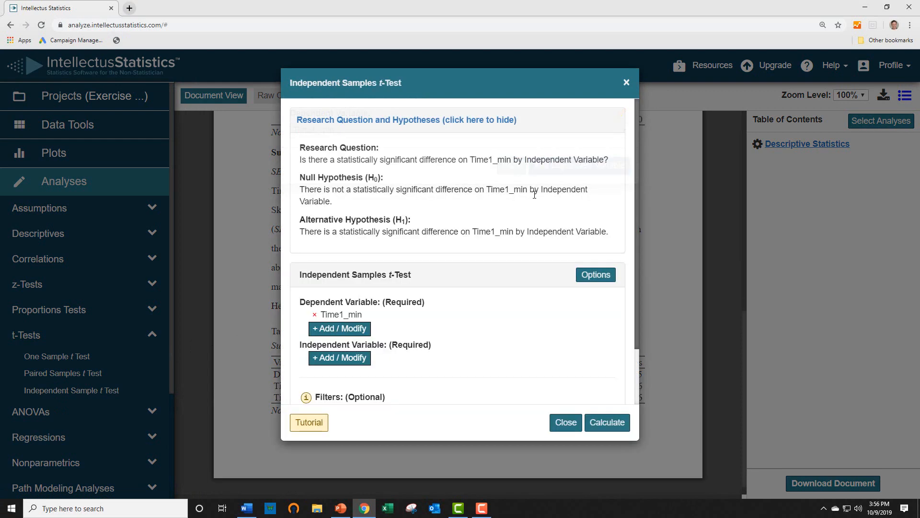
left_click(339, 357)
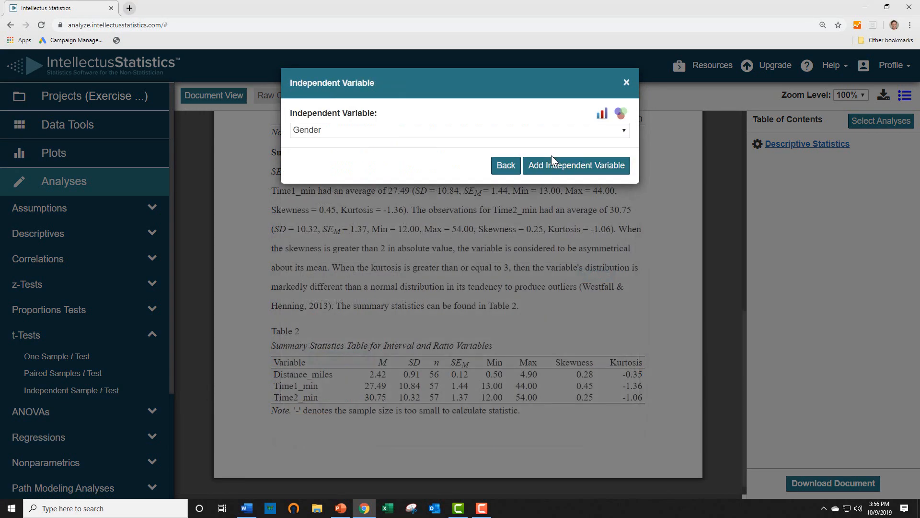
left_click(576, 165)
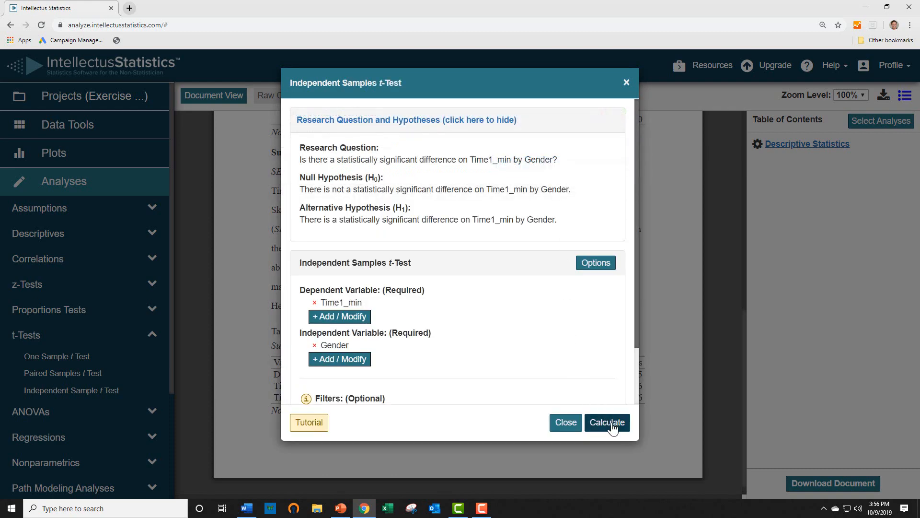
Run the t-test and highlight the sentence comparing Female and Male means in the results.
left_click(607, 422)
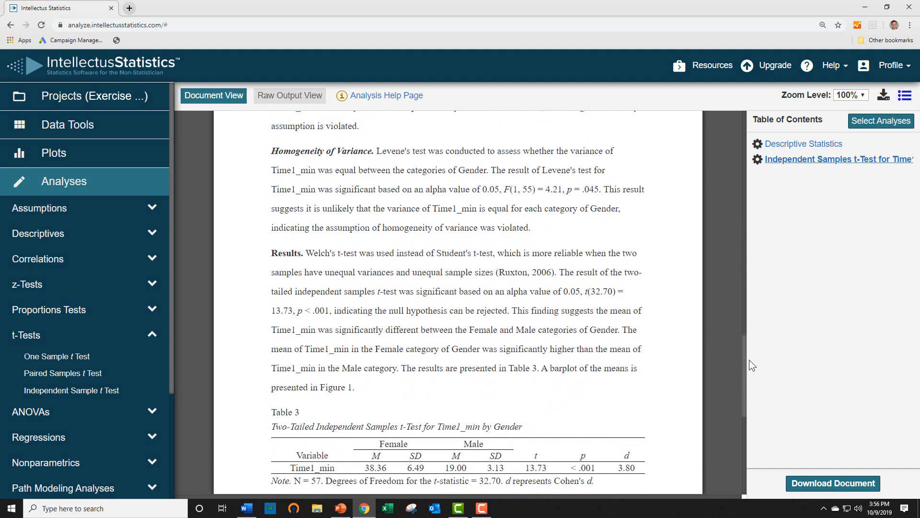
mouse_move(698, 419)
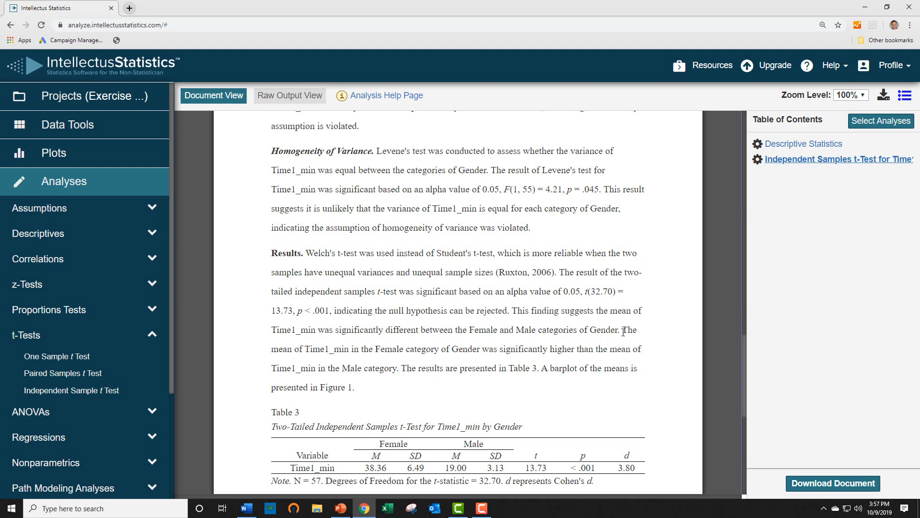
left_click_drag(622, 329, 399, 368)
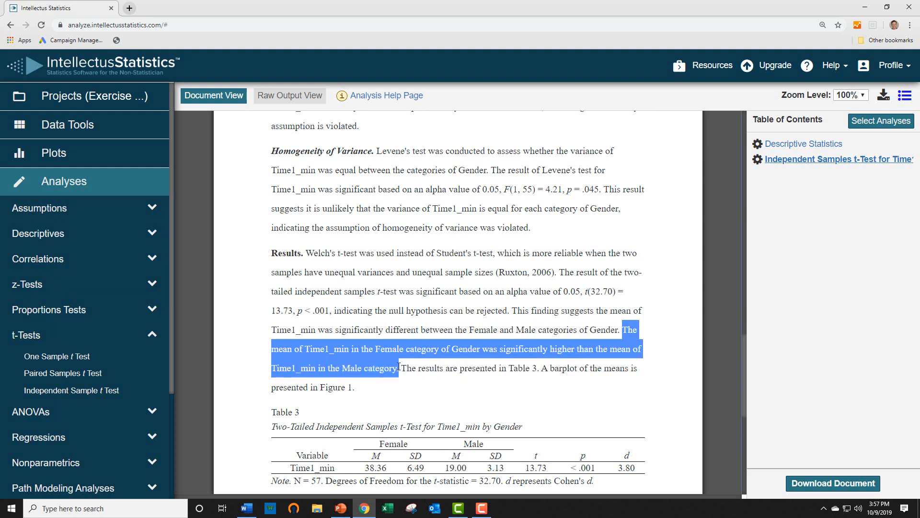
scroll("down", 3)
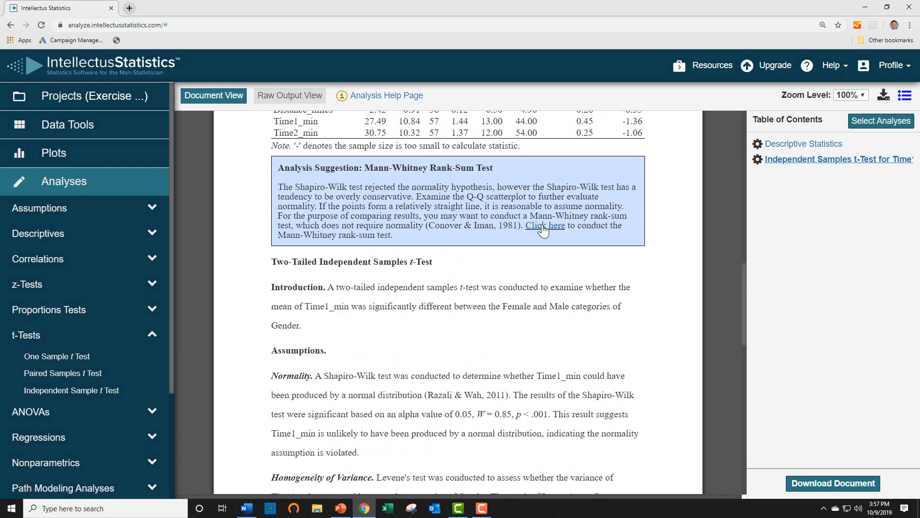
Run the suggested two-tailed Mann-Whitney rank-sum test from the Analysis Suggestion box.
left_click(544, 225)
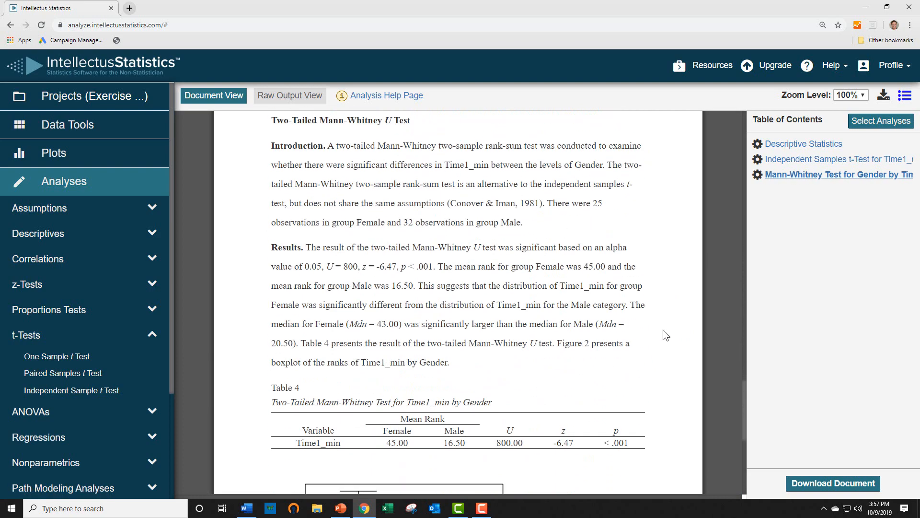
scroll("down", 3)
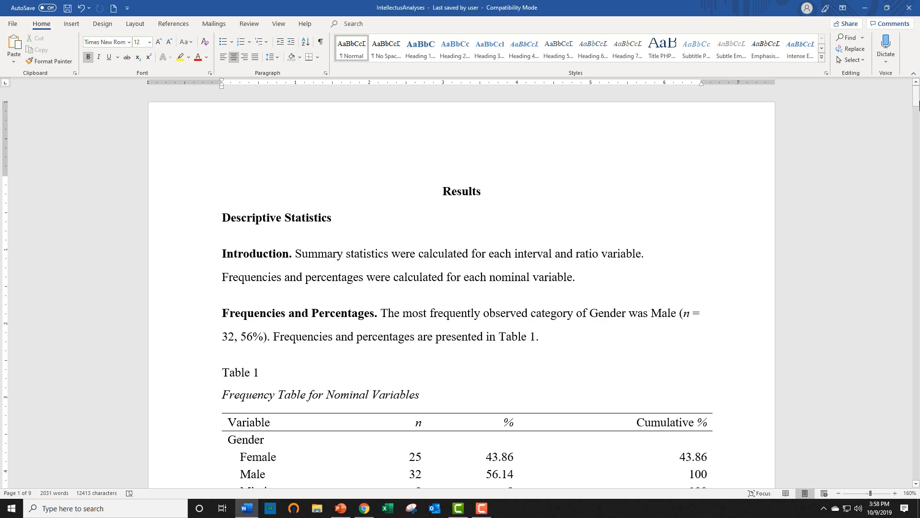
Scroll through the downloaded IntellectusAnalyses report's results, Mann-Whitney table, references and glossaries.
scroll("down", 3)
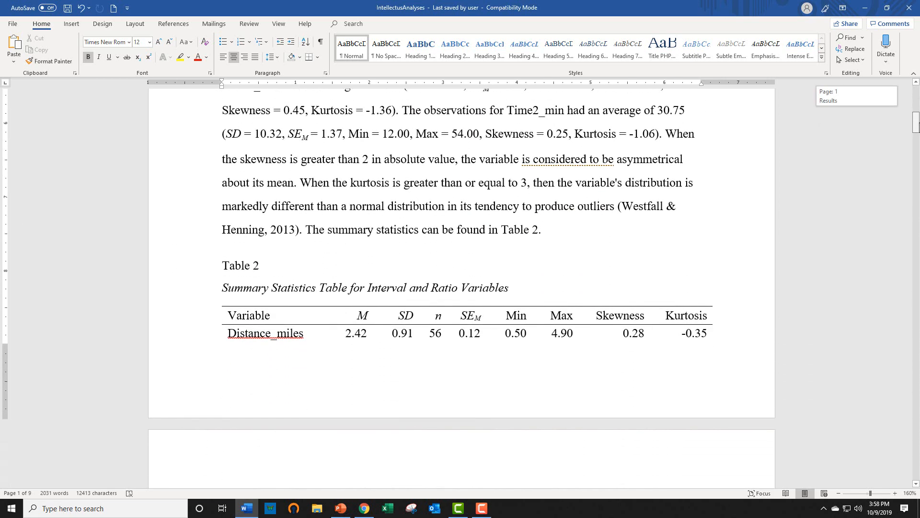
scroll("down", 3)
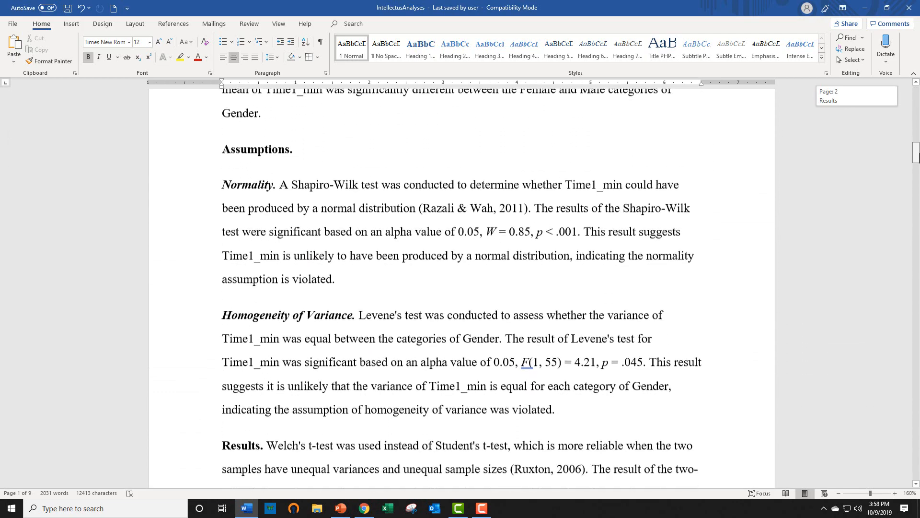
scroll("down", 3)
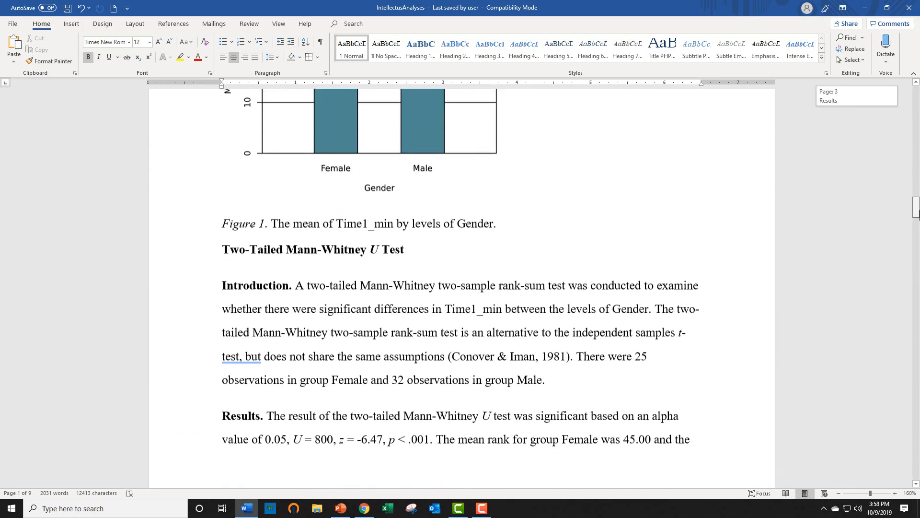
scroll("down", 3)
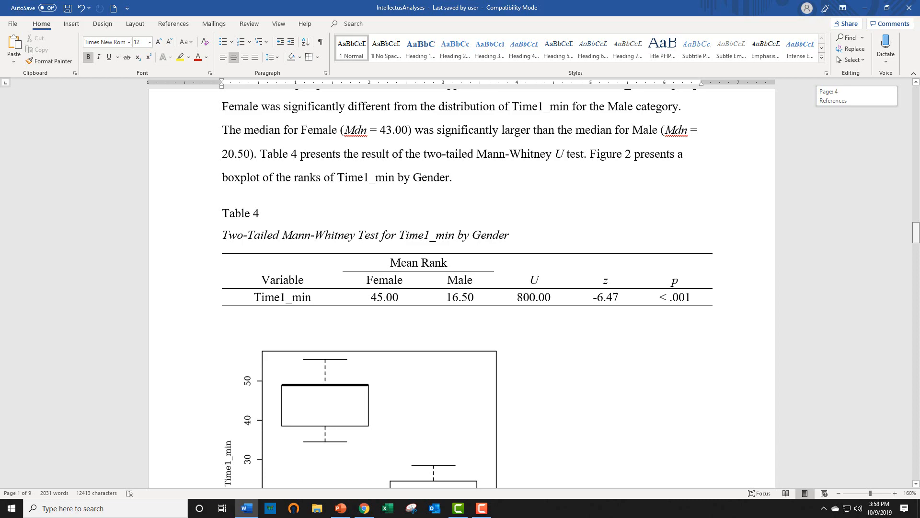
scroll("down", 3)
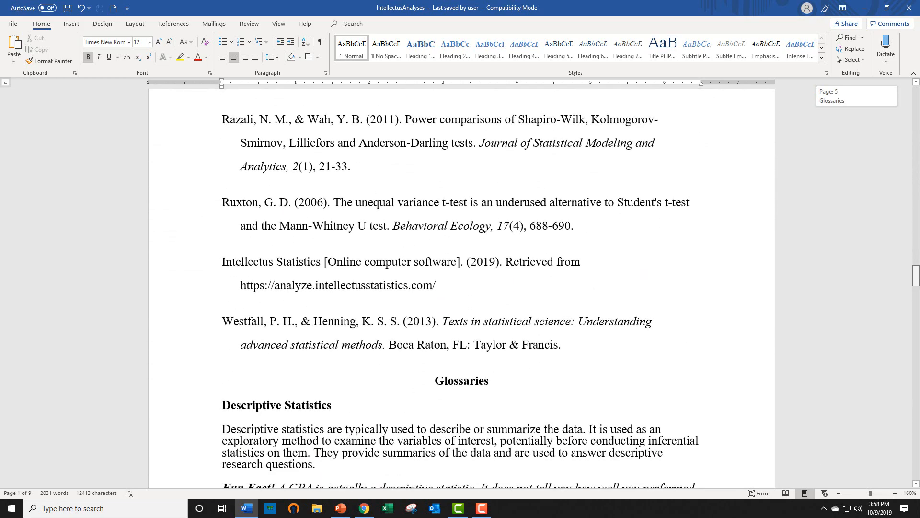
scroll("down", 3)
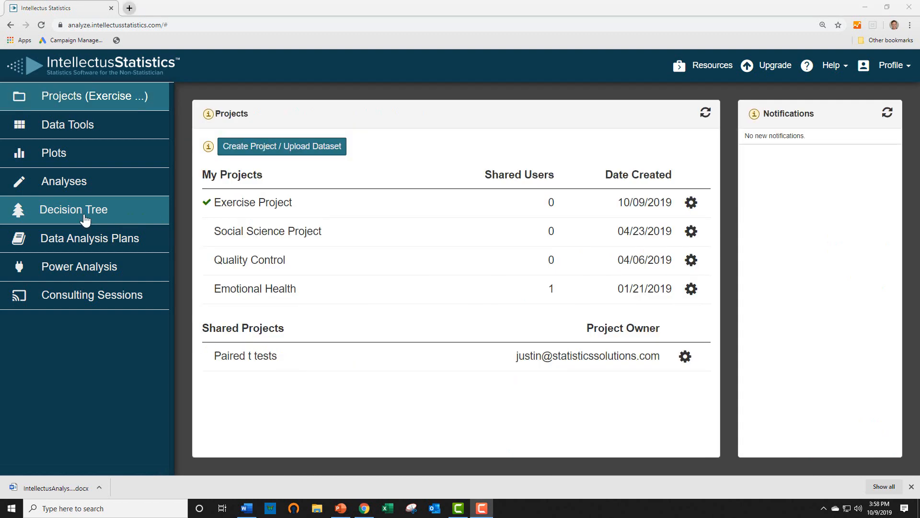
Answer Scale in the decision tree to get the linear regression suggestion.
left_click(74, 210)
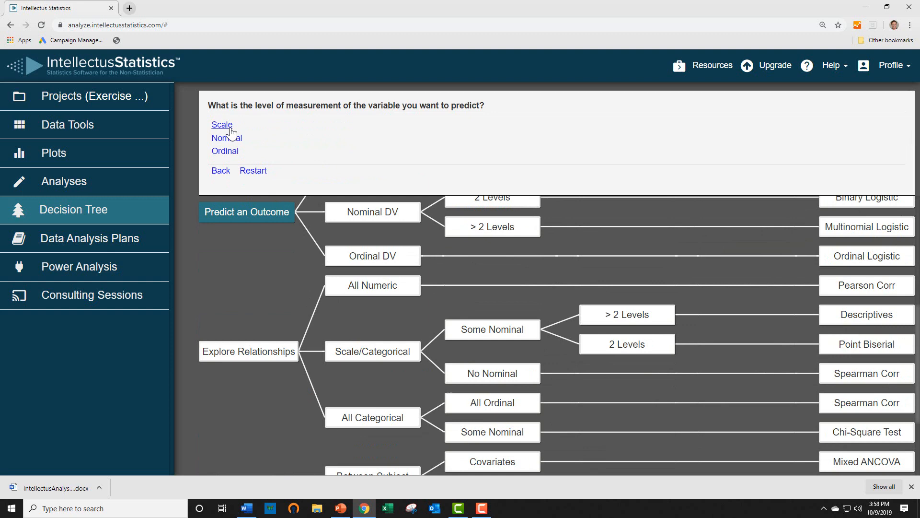
left_click(221, 124)
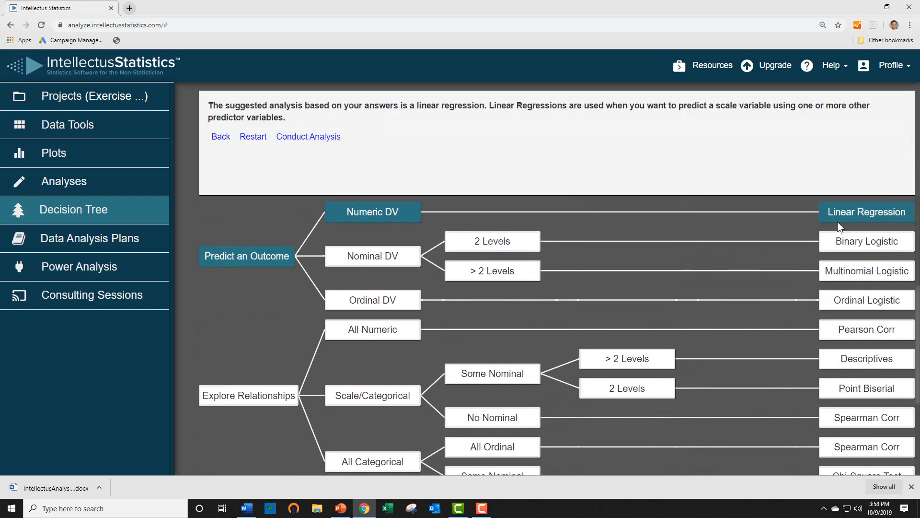
mouse_move(310, 204)
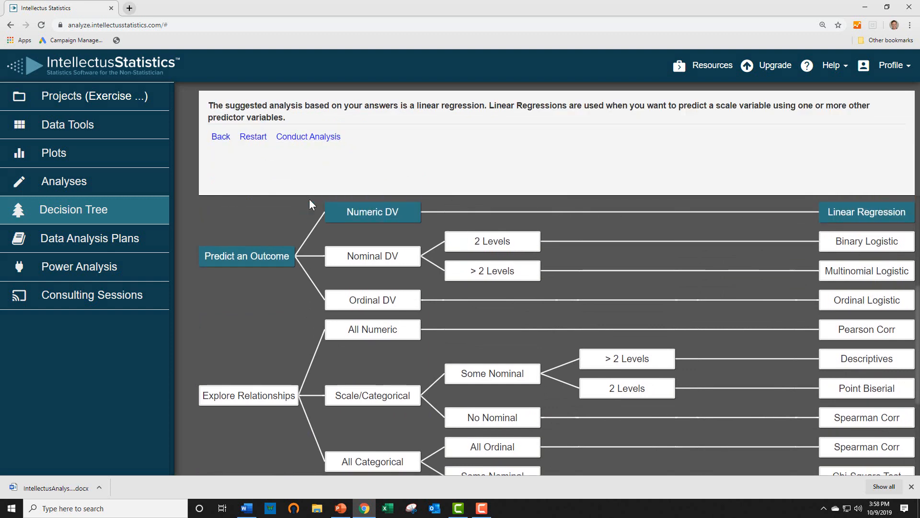
mouse_move(145, 237)
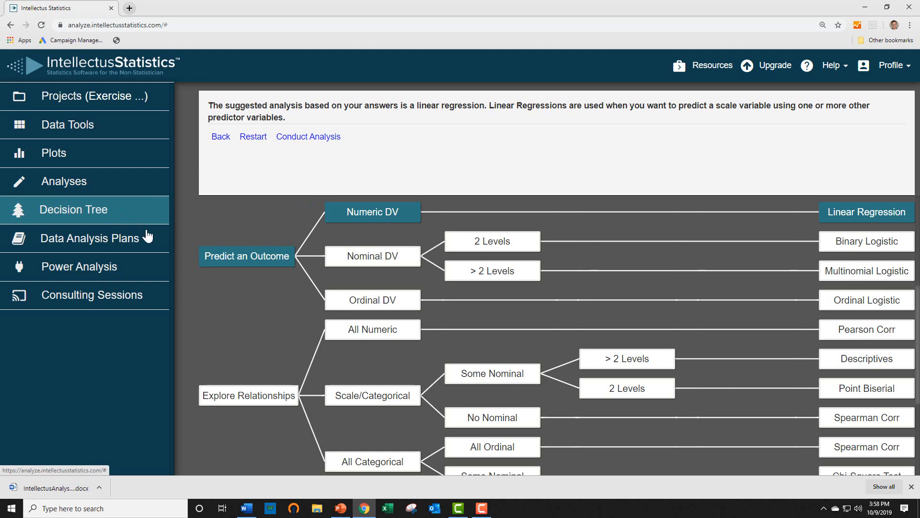
Show the Linear Regression plan under Regressions and read its research question and hypotheses.
left_click(90, 238)
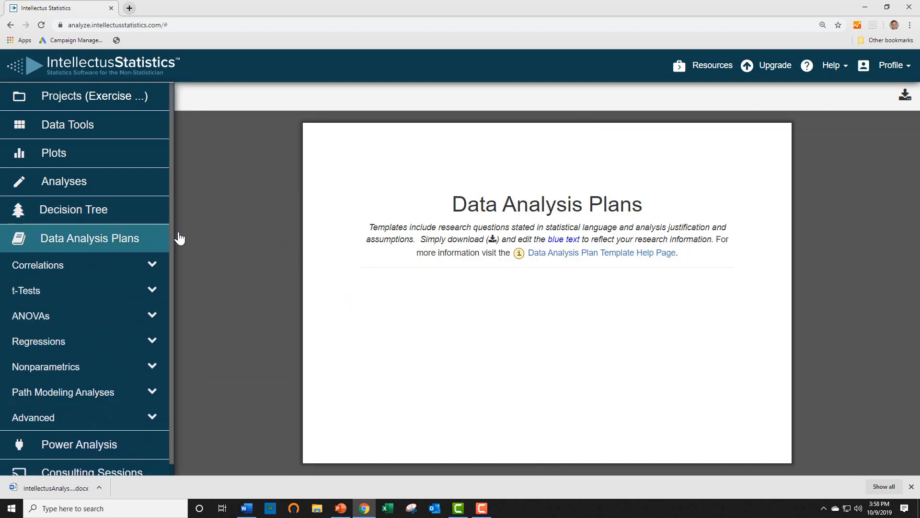
mouse_move(37, 345)
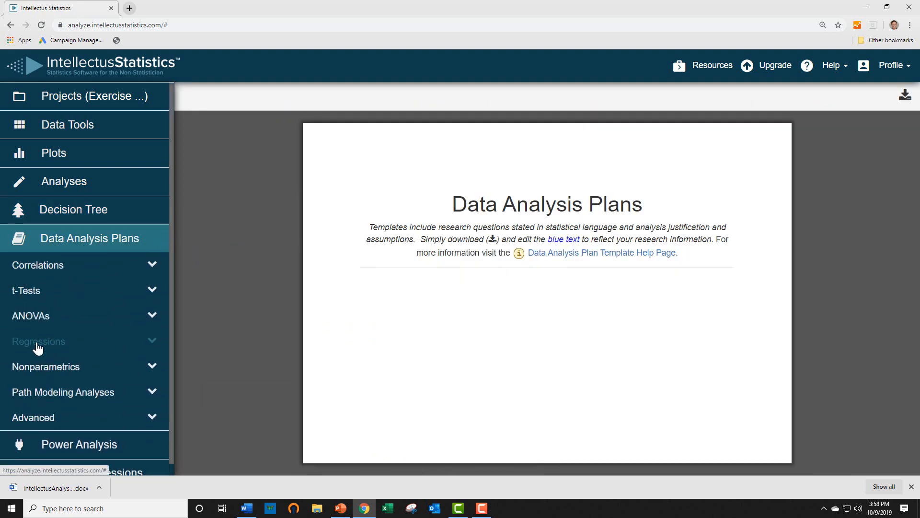
left_click(38, 342)
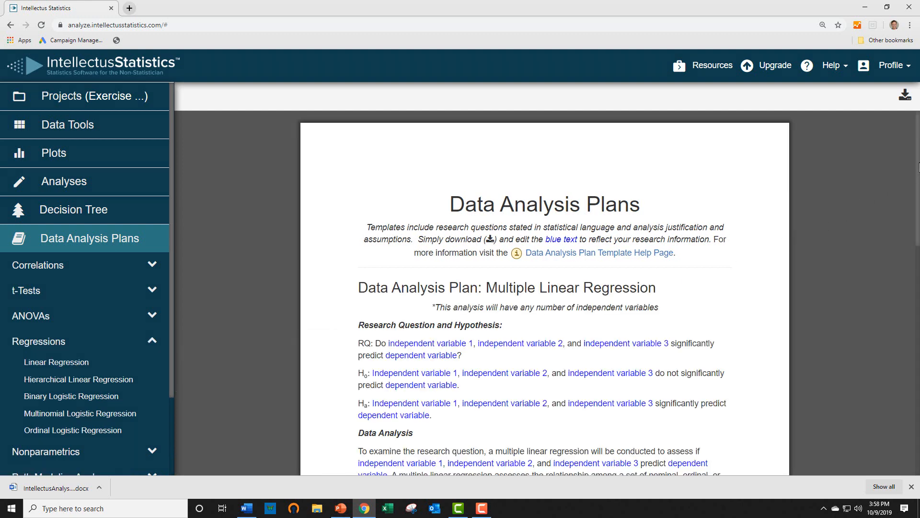
scroll("down", 3)
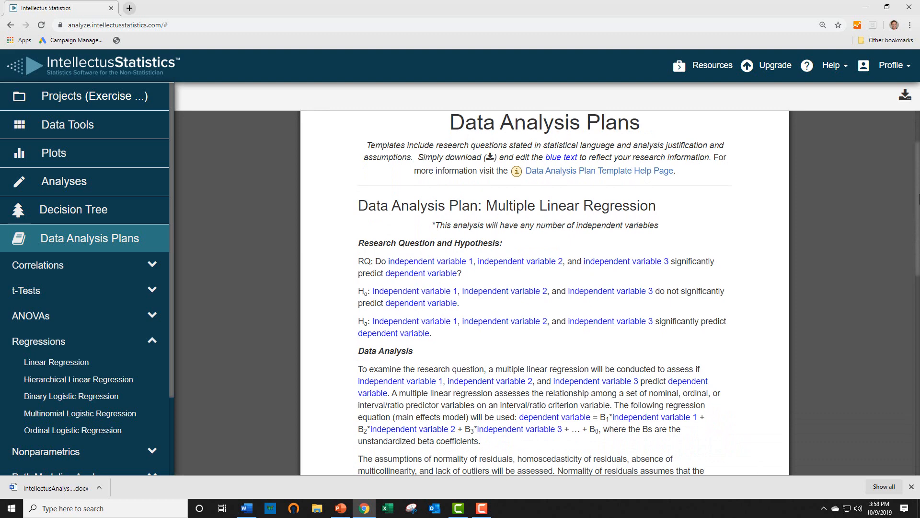
scroll("down", 3)
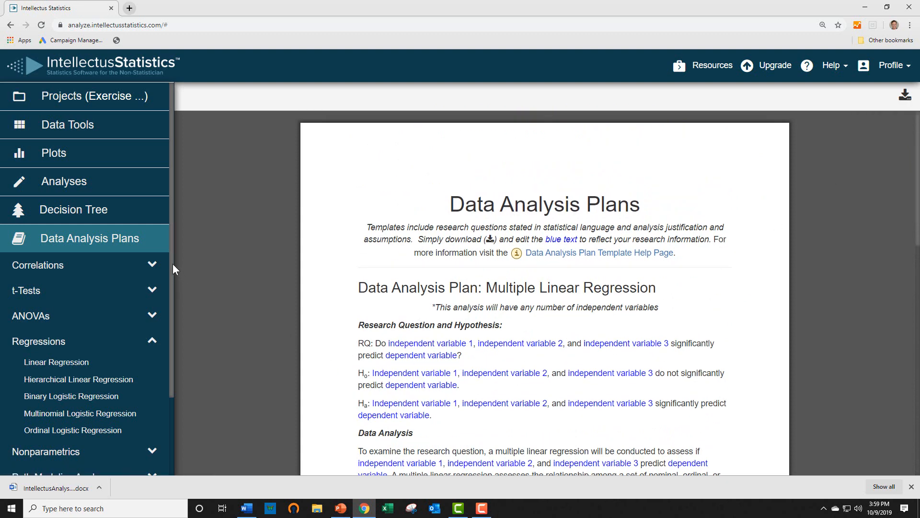
scroll("down", 3)
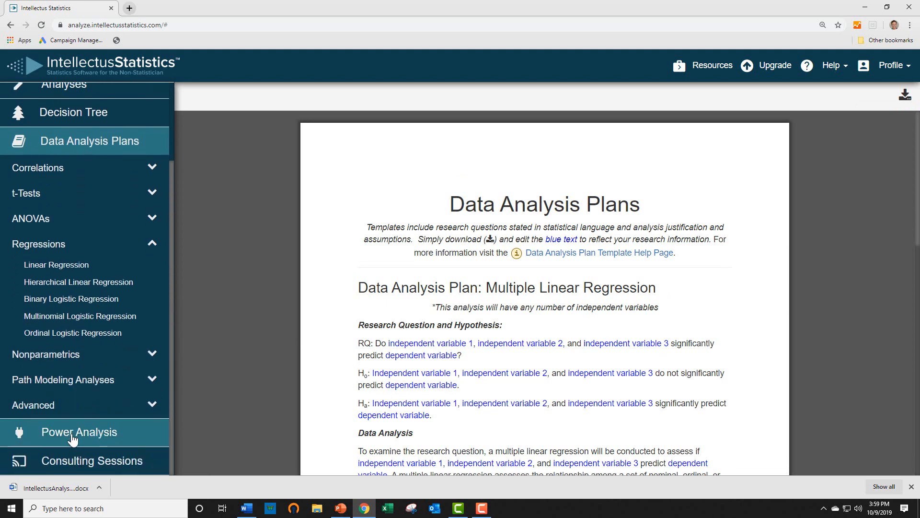
Show the linear regression power analysis with 3 predictors, giving sample sizes 36, 77 and 550.
left_click(79, 432)
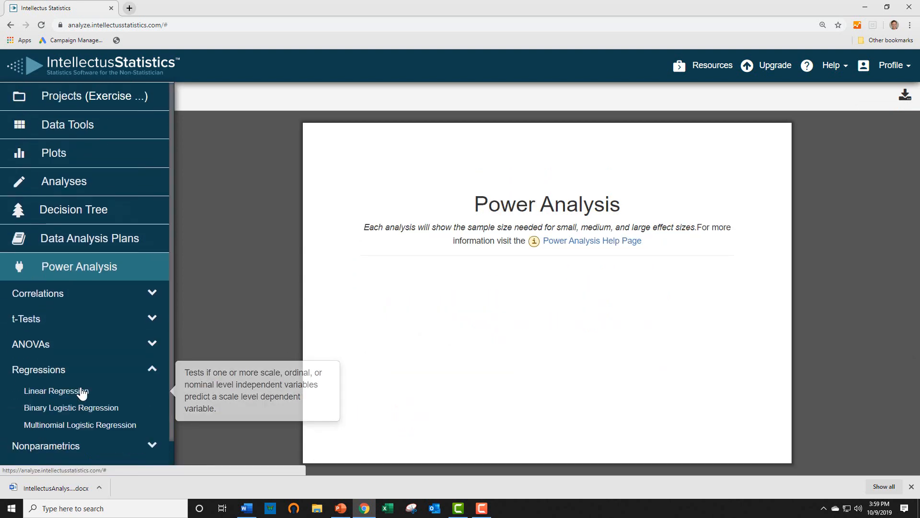
left_click(57, 390)
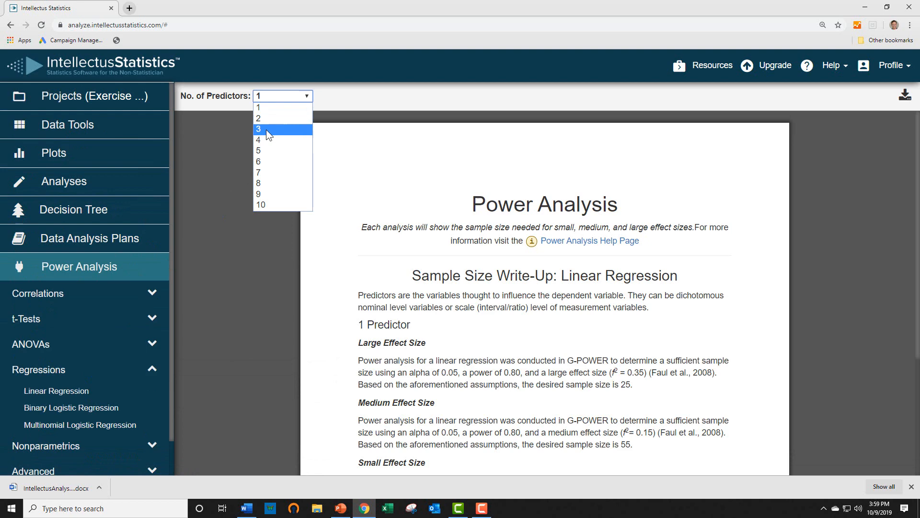
left_click(258, 128)
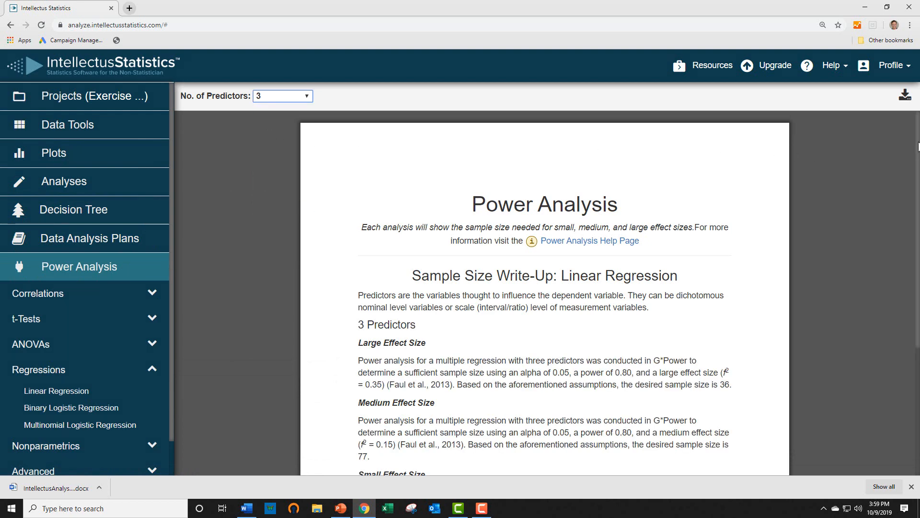
scroll("down", 3)
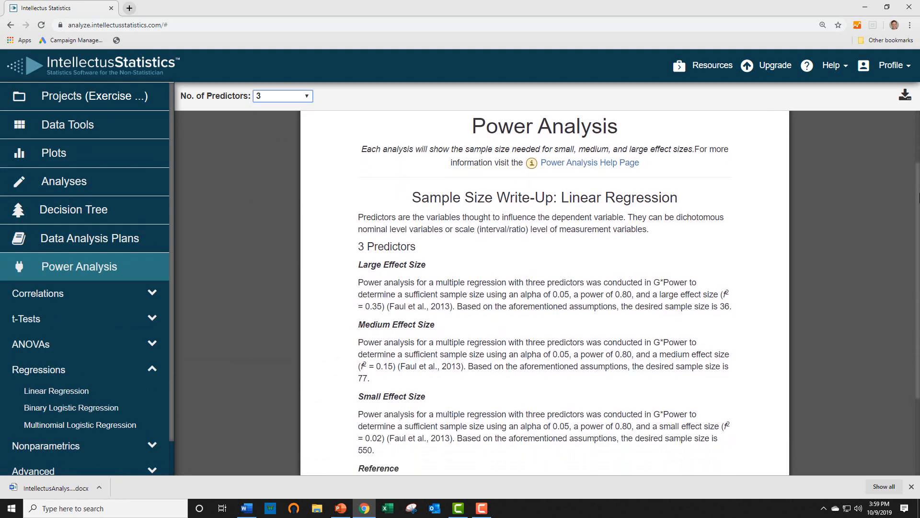
scroll("down", 3)
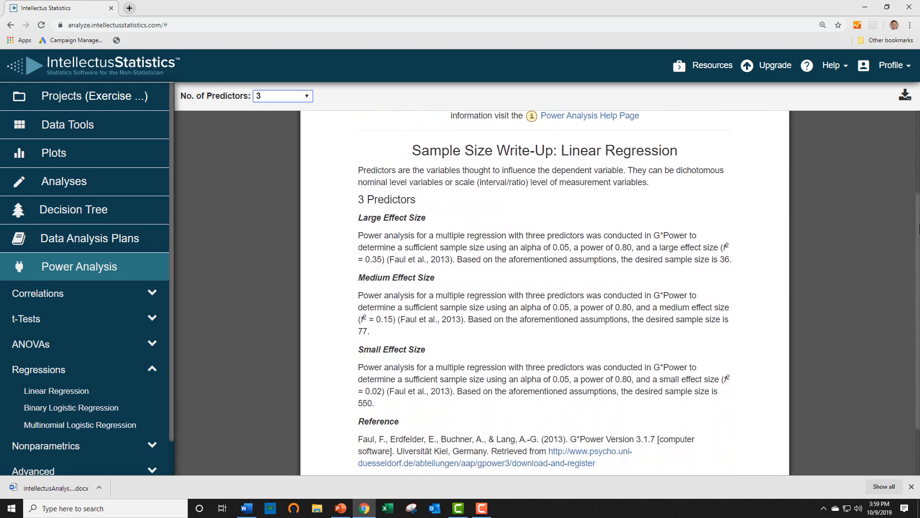